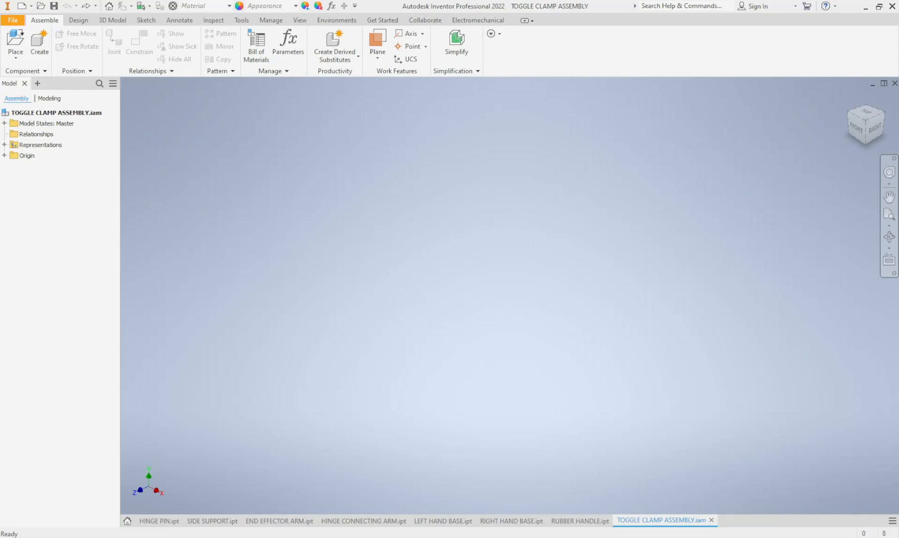
{"action": "mouse_move", "coordinate": [506, 339]}
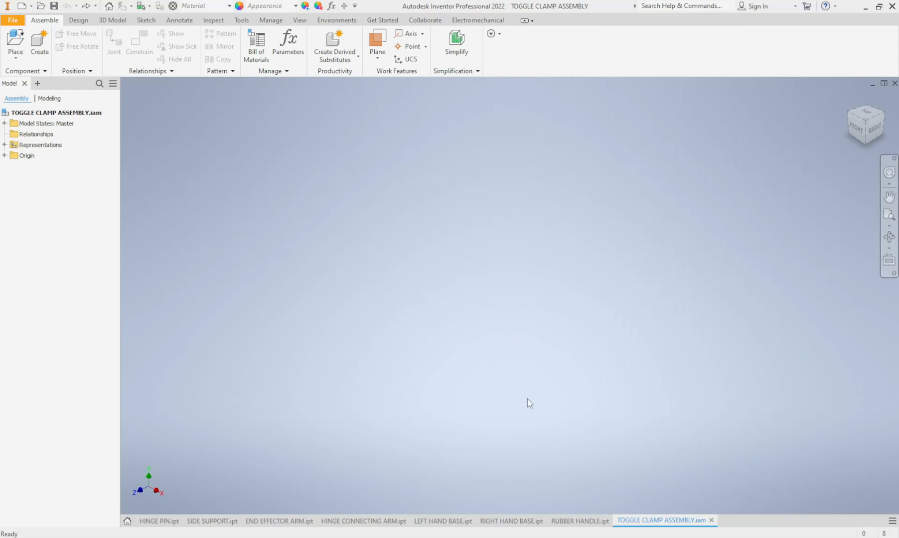
{"action": "mouse_move", "coordinate": [68, 282]}
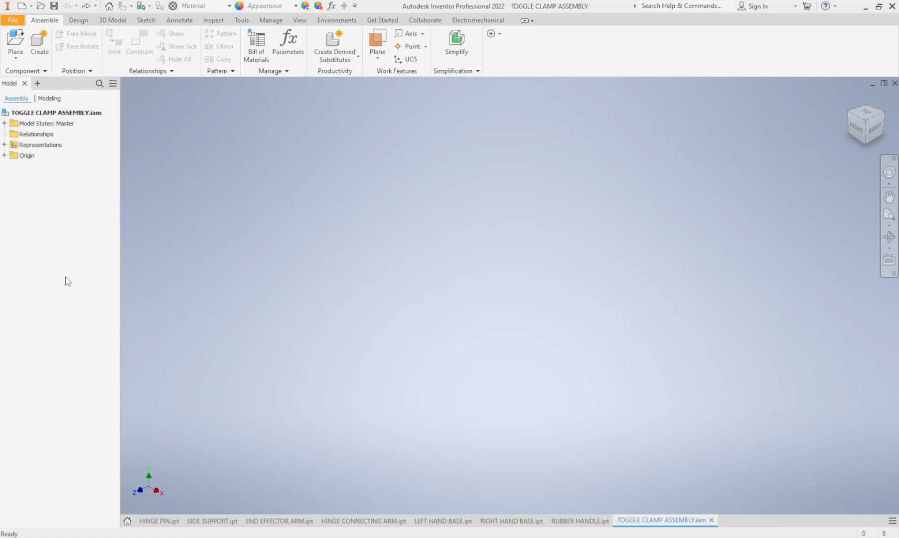
{"action": "mouse_move", "coordinate": [193, 259]}
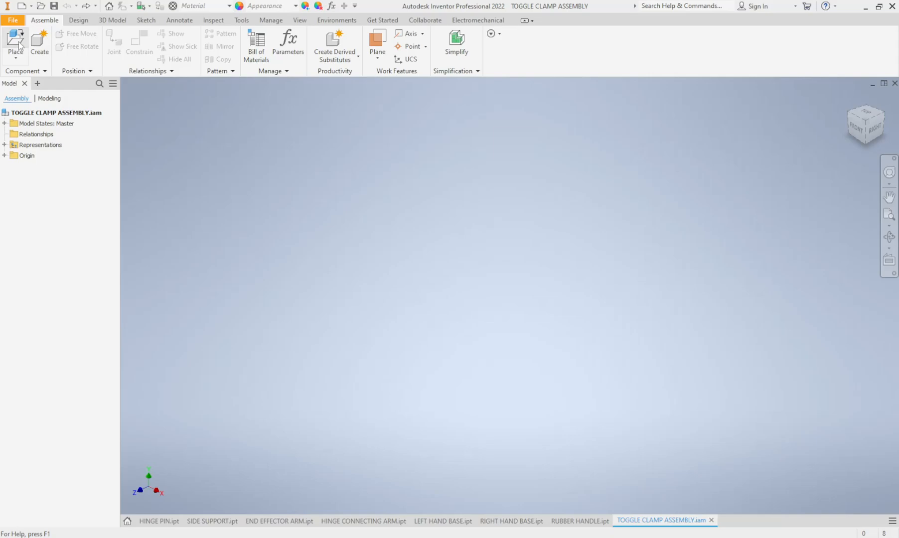
Step: Place LEFT HAND BASE.ipt from the Skills - Toggle Clamp folder
{"action": "left_click", "coordinate": [15, 43]}
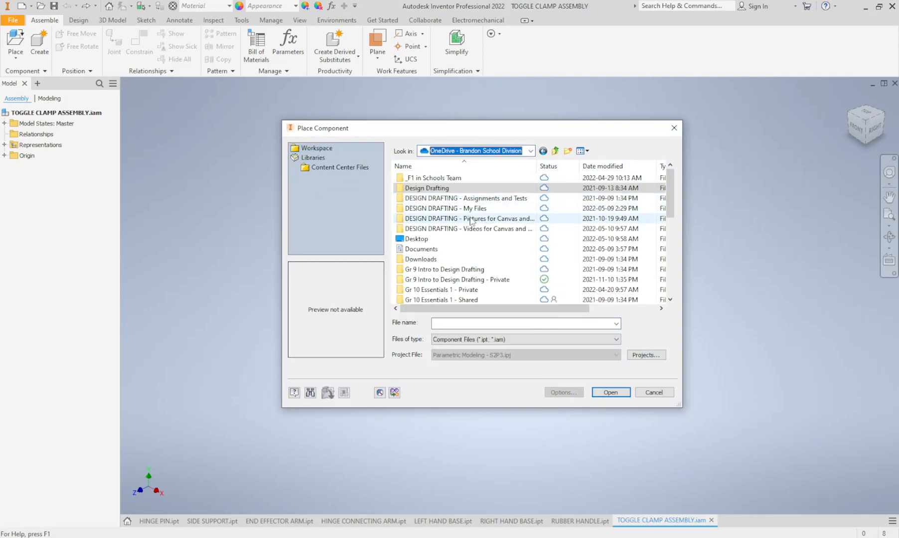
{"action": "double_click", "coordinate": [449, 209]}
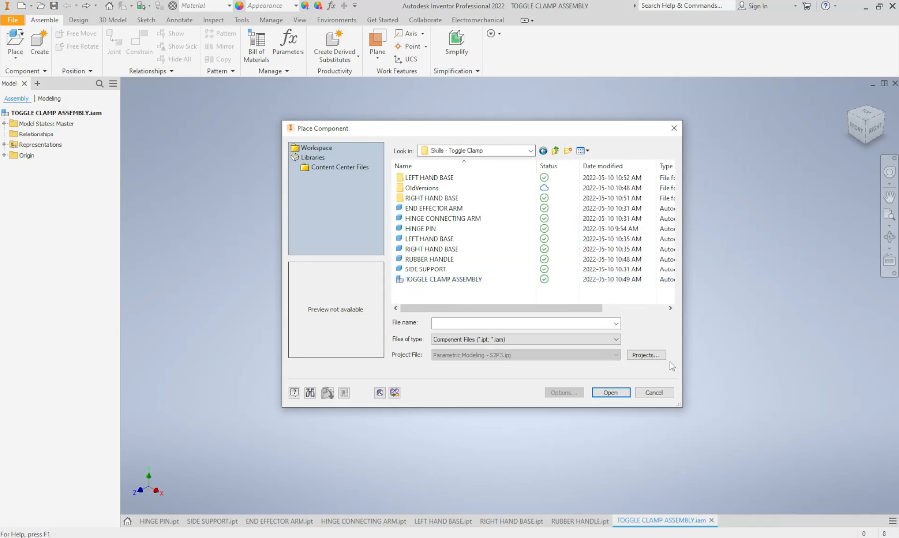
{"action": "left_click", "coordinate": [442, 279]}
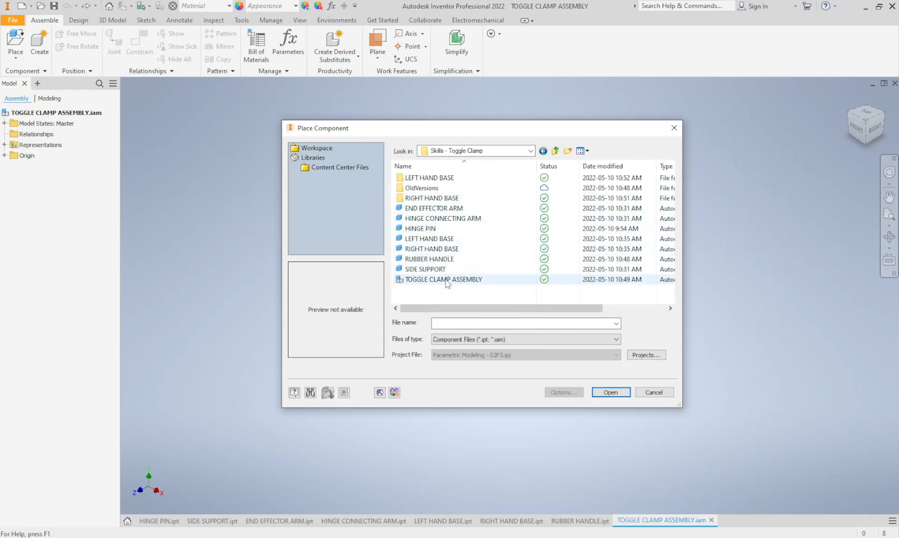
{"action": "left_click", "coordinate": [430, 238]}
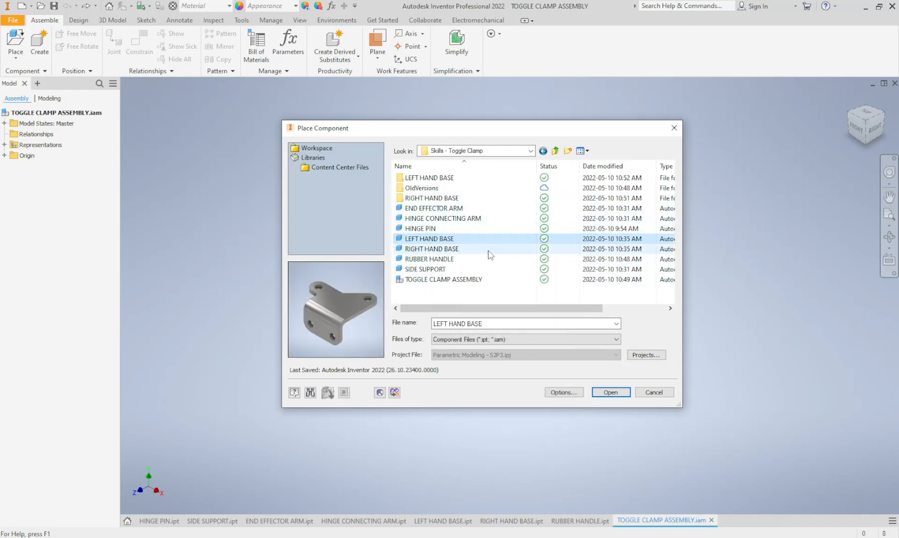
{"action": "left_click", "coordinate": [610, 392]}
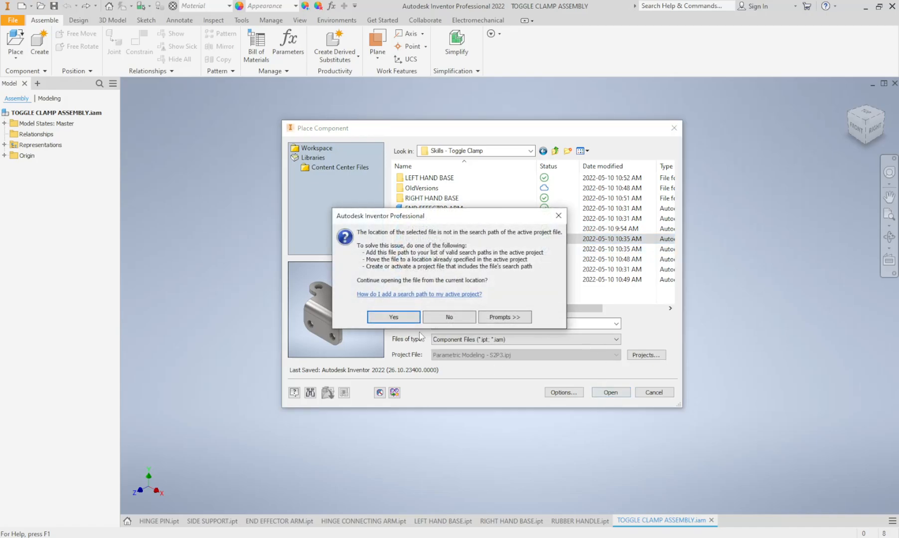
Step: Accept the search-path warning to preview LEFT HAND BASE member TC113-07
{"action": "left_click", "coordinate": [393, 317]}
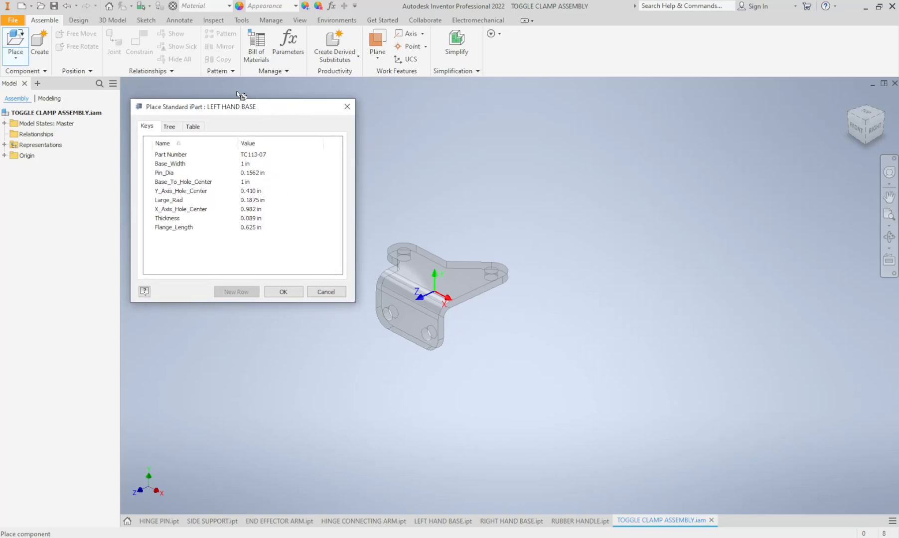
{"action": "mouse_move", "coordinate": [152, 115]}
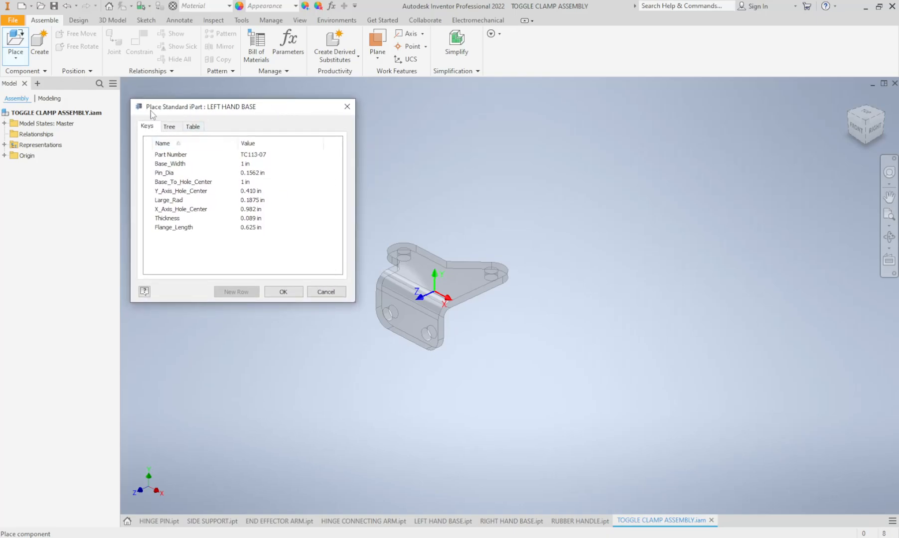
{"action": "mouse_move", "coordinate": [226, 127]}
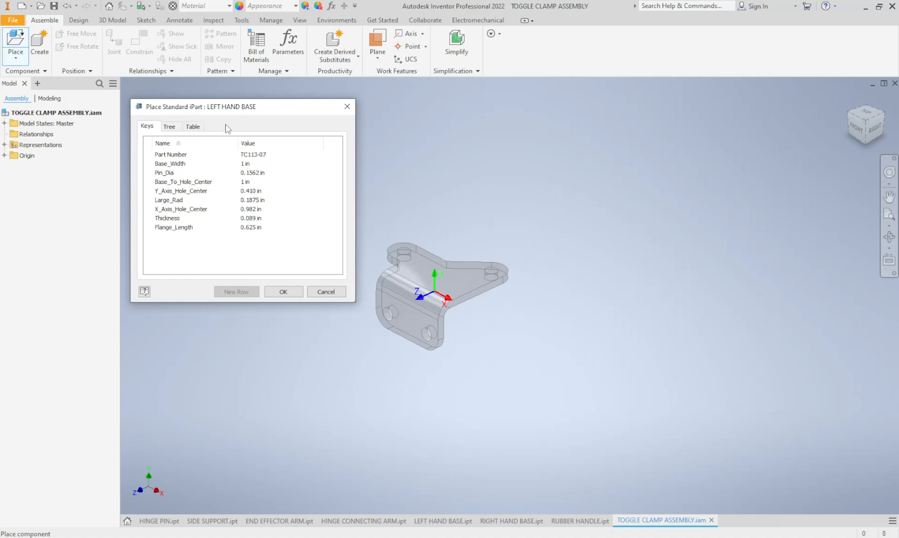
{"action": "mouse_move", "coordinate": [279, 167]}
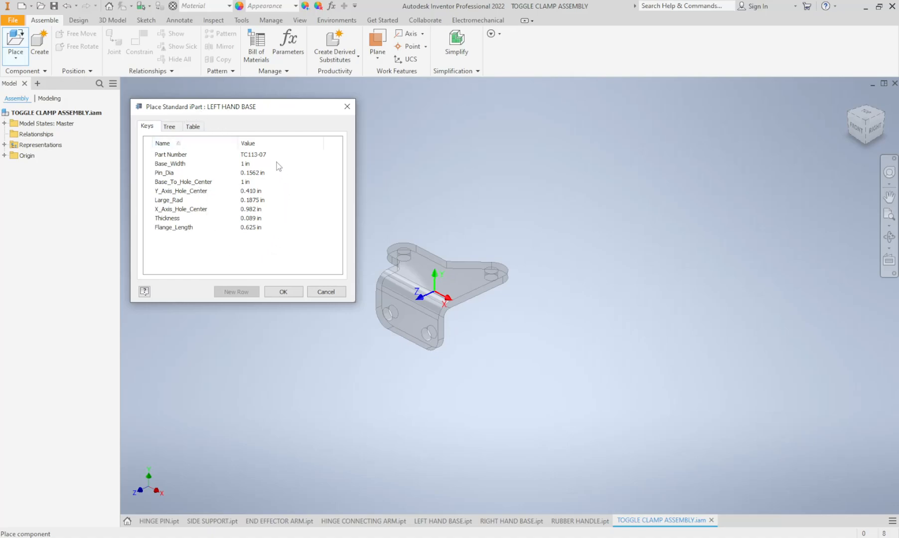
{"action": "mouse_move", "coordinate": [402, 251]}
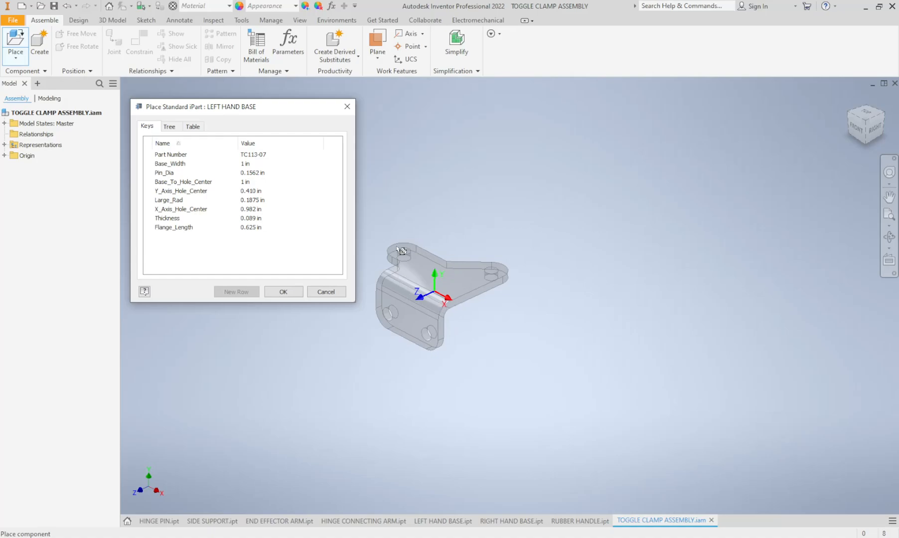
{"action": "left_click", "coordinate": [163, 144]}
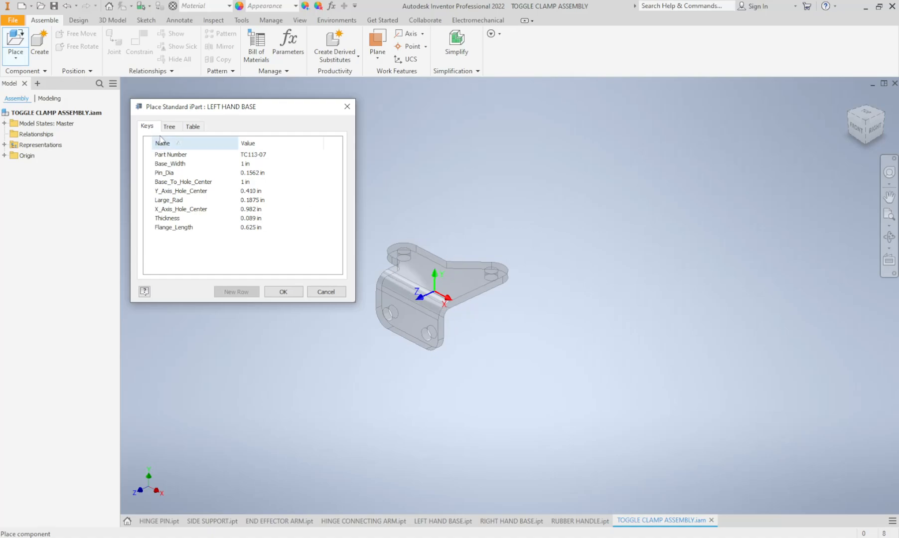
Step: Show the iPart tree and briefly expand then collapse member TC213-07
{"action": "left_click", "coordinate": [169, 126]}
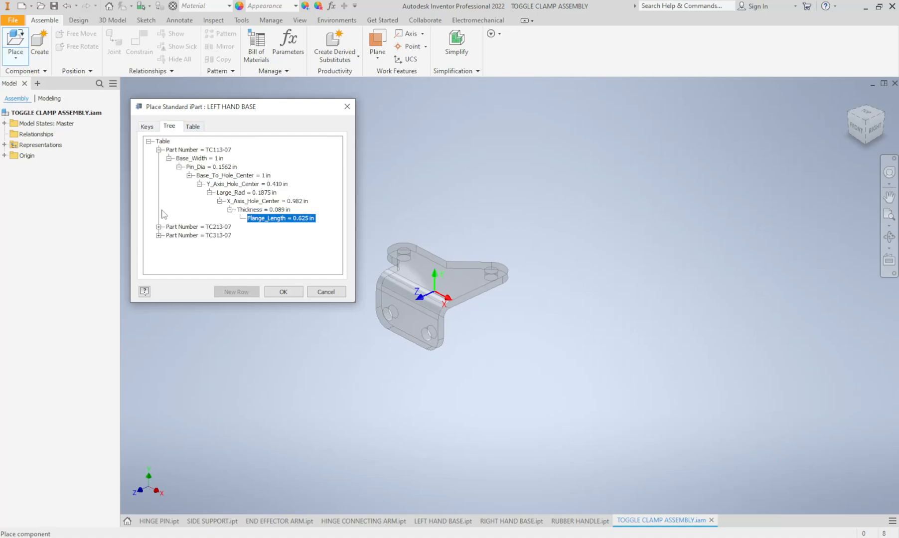
{"action": "left_click", "coordinate": [159, 226]}
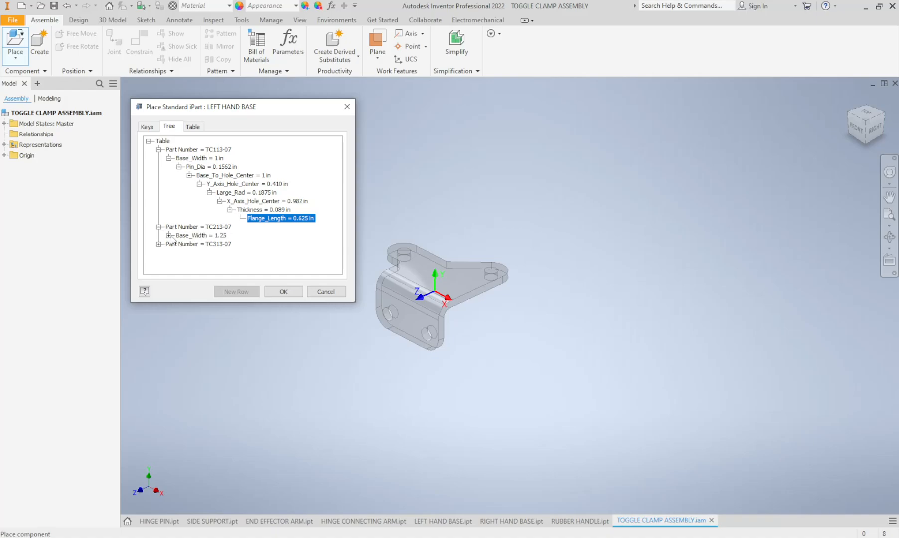
{"action": "left_click", "coordinate": [160, 226]}
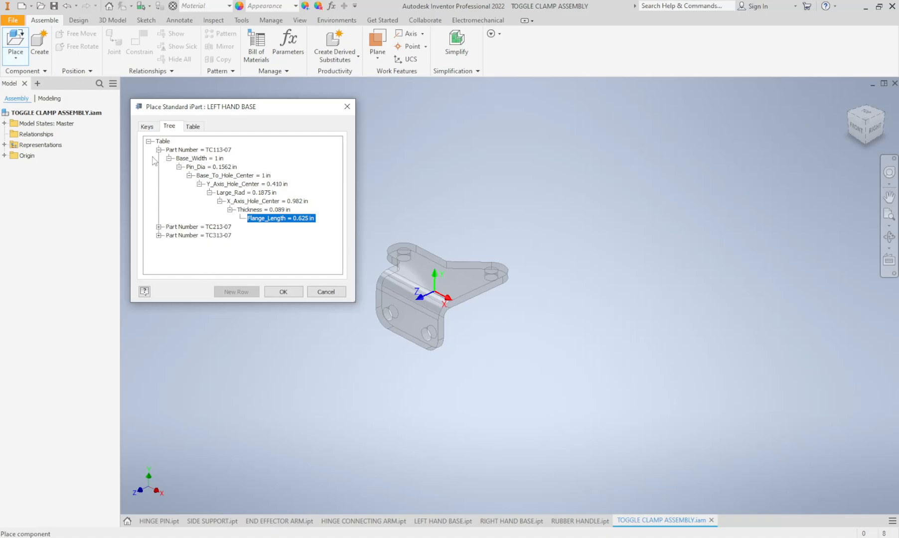
{"action": "mouse_move", "coordinate": [195, 155]}
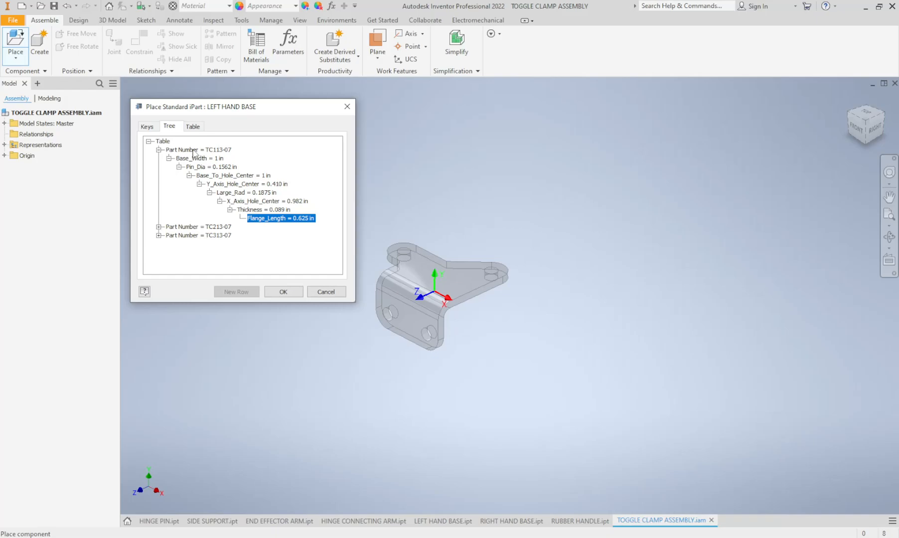
{"action": "mouse_move", "coordinate": [248, 185]}
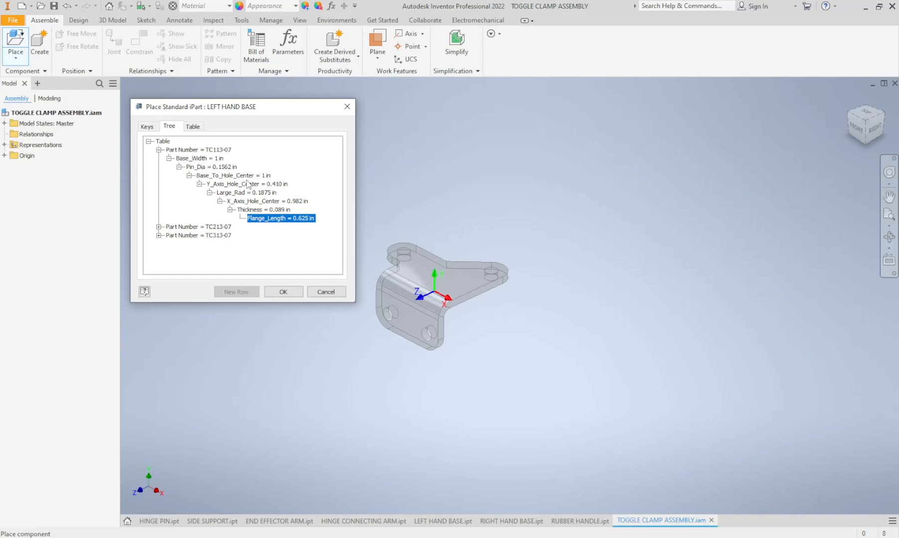
{"action": "mouse_move", "coordinate": [174, 211]}
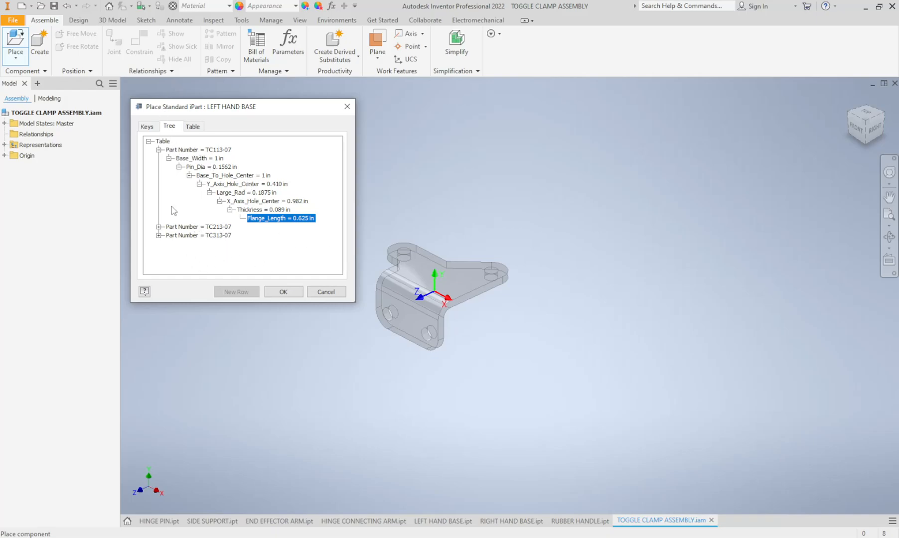
Step: Compare members -02 and -03 in the table, then place LEFT HAND BASE-01
{"action": "left_click", "coordinate": [193, 127]}
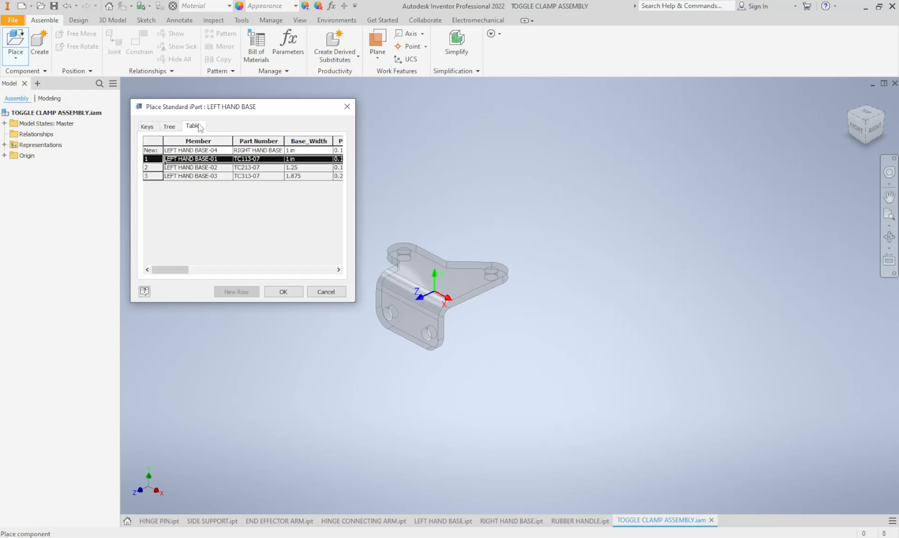
{"action": "mouse_move", "coordinate": [286, 100]}
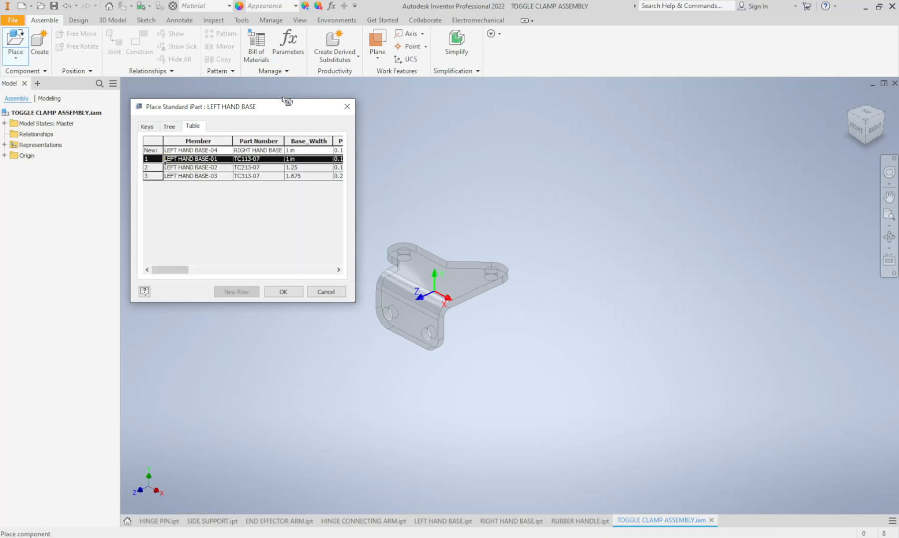
{"action": "mouse_move", "coordinate": [358, 186]}
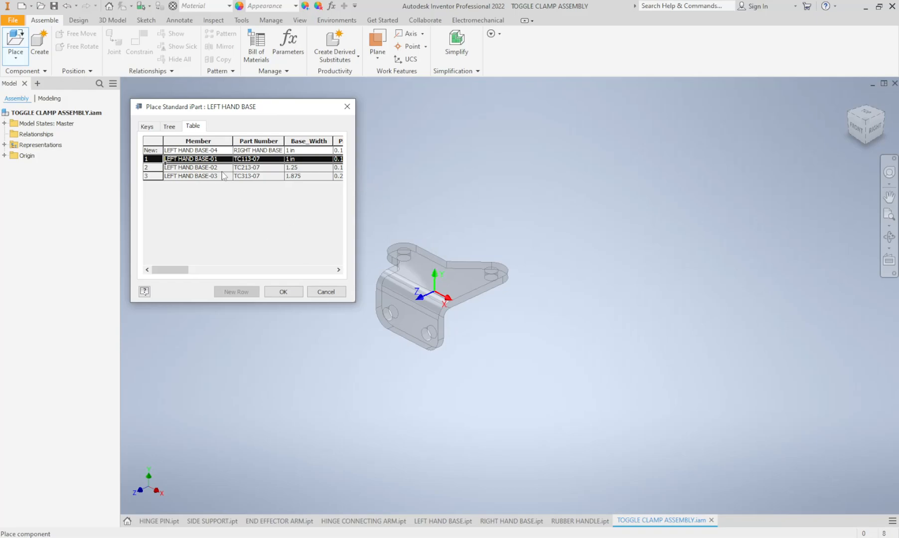
{"action": "mouse_move", "coordinate": [224, 137]}
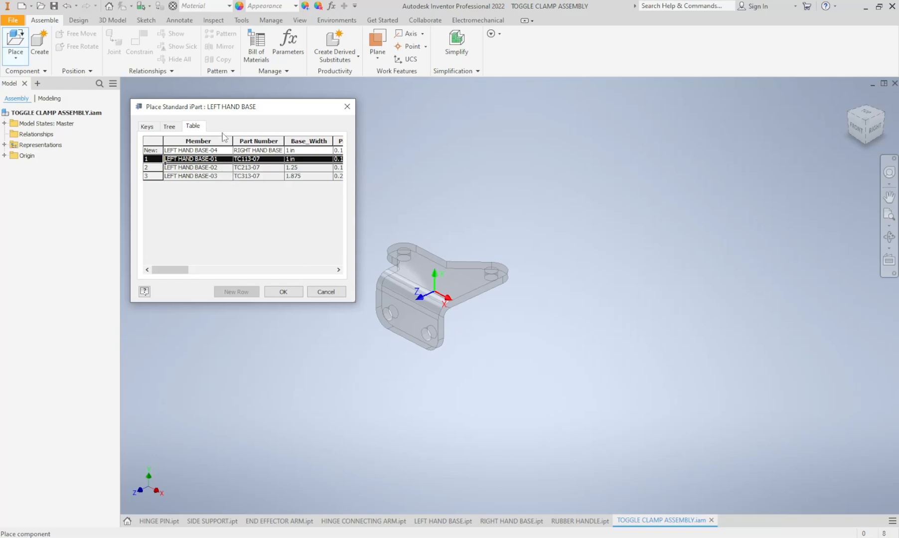
{"action": "mouse_move", "coordinate": [238, 237]}
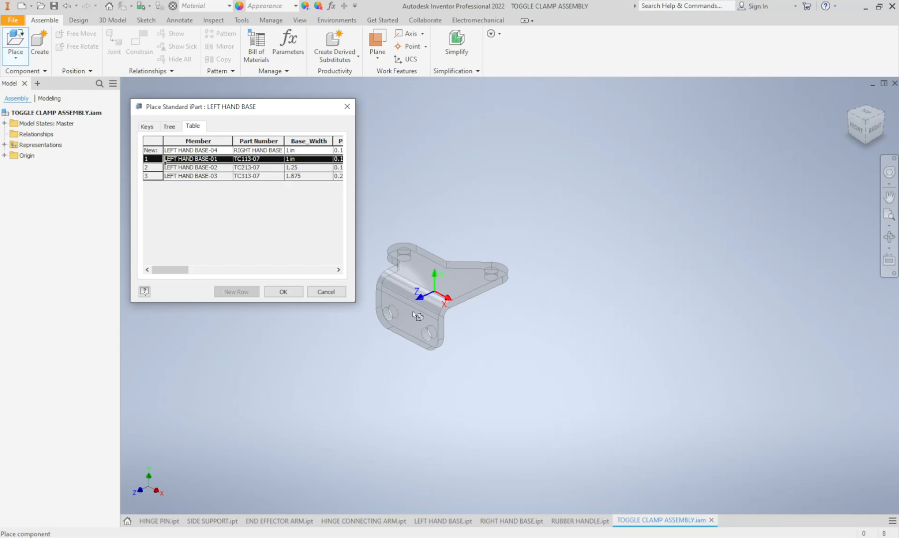
{"action": "mouse_move", "coordinate": [225, 229]}
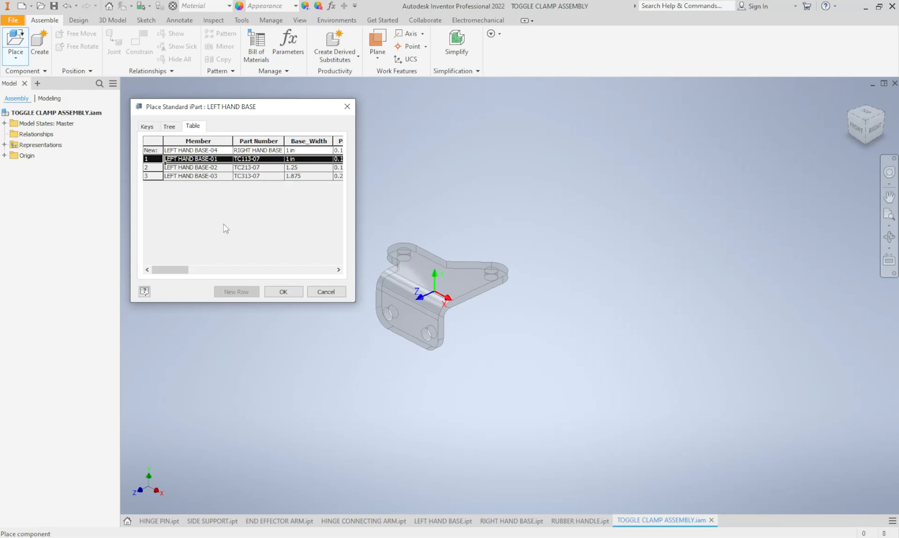
{"action": "mouse_move", "coordinate": [237, 184]}
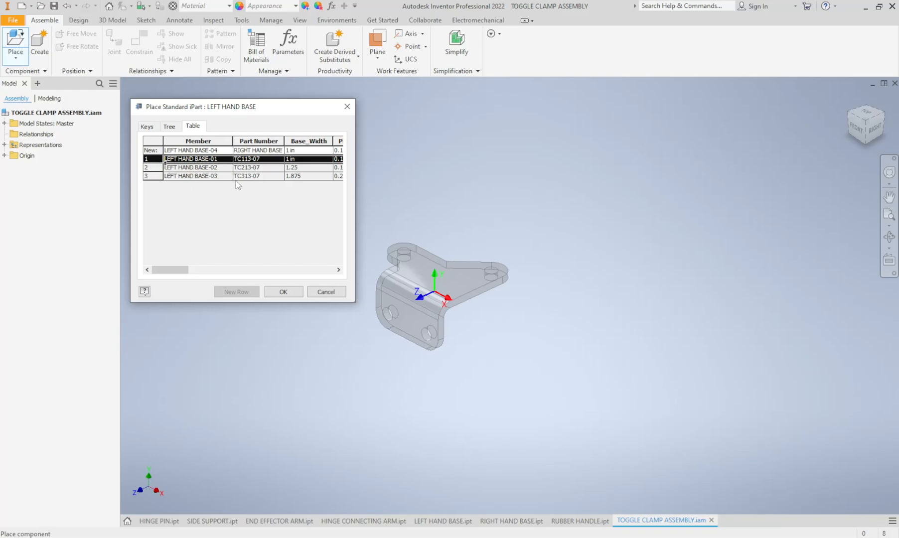
{"action": "mouse_move", "coordinate": [263, 176]}
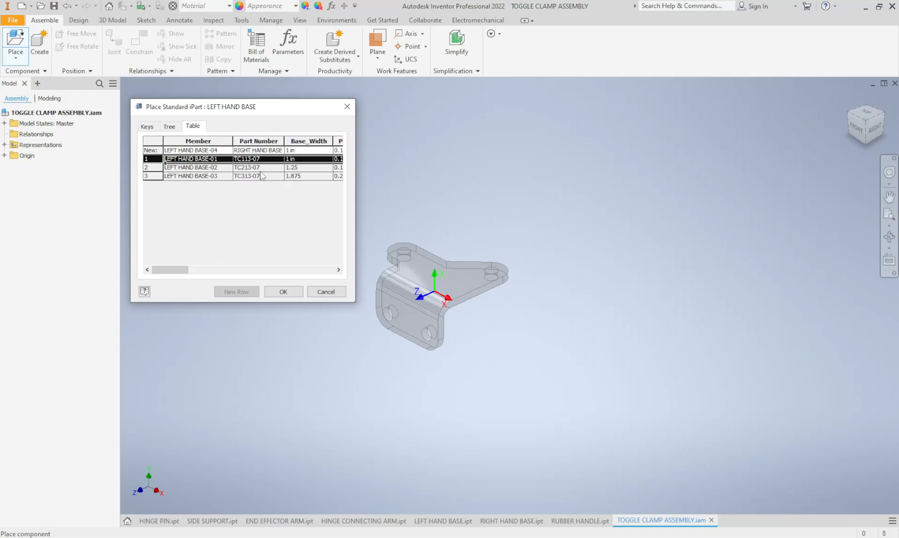
{"action": "left_click", "coordinate": [191, 167]}
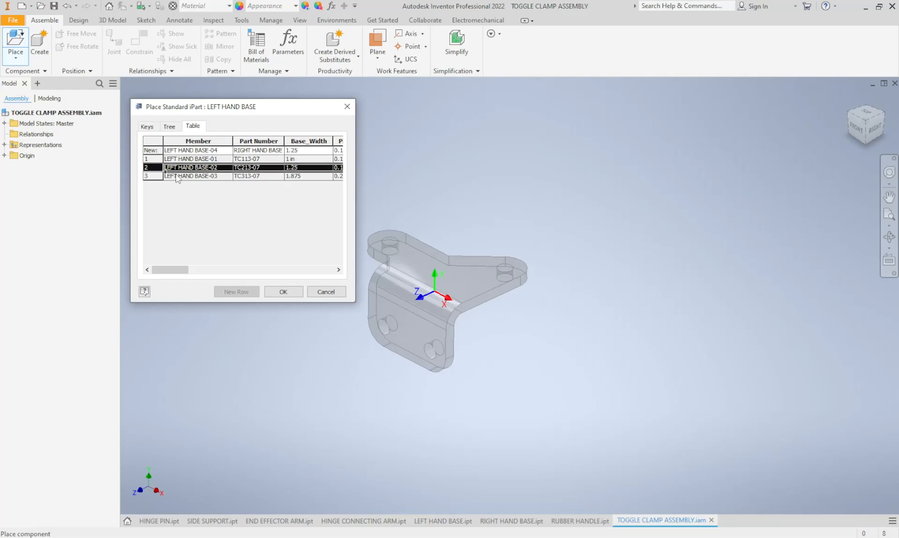
{"action": "left_click", "coordinate": [192, 176]}
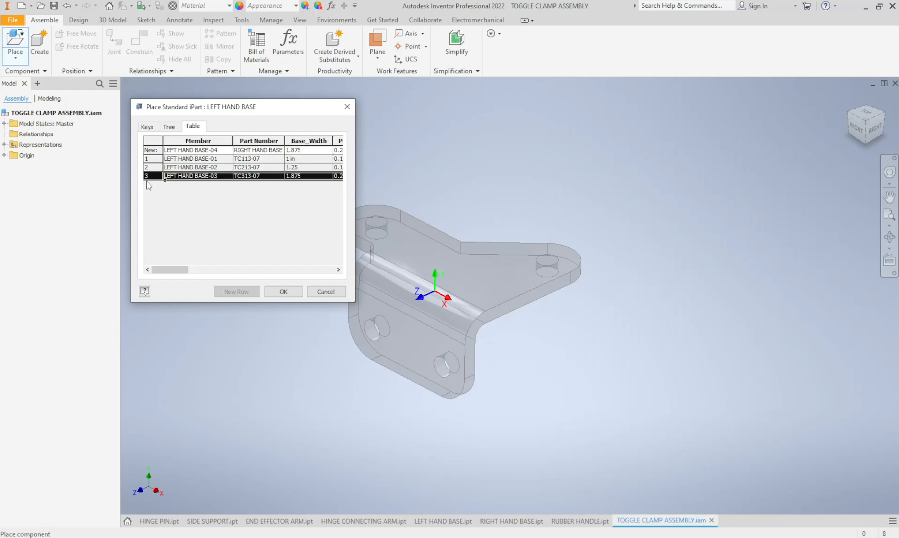
{"action": "left_click", "coordinate": [191, 167]}
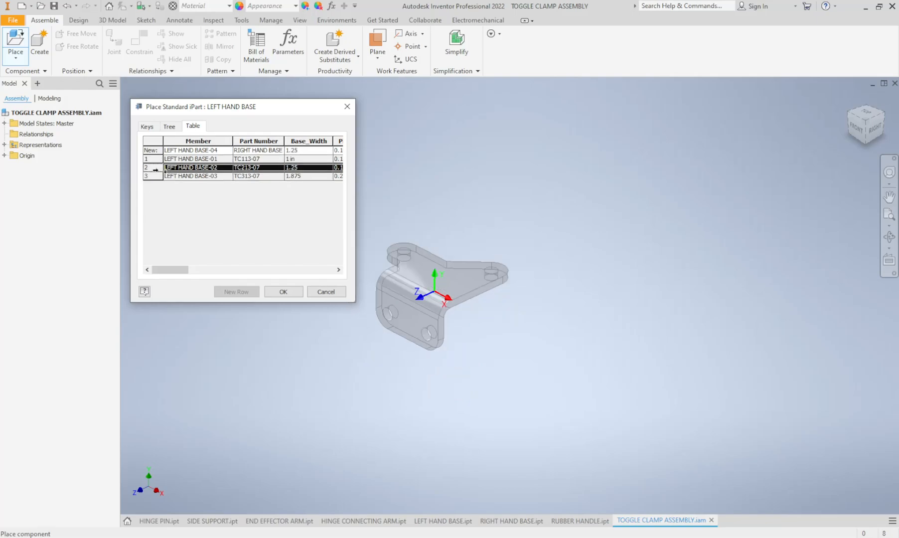
{"action": "left_click", "coordinate": [192, 176]}
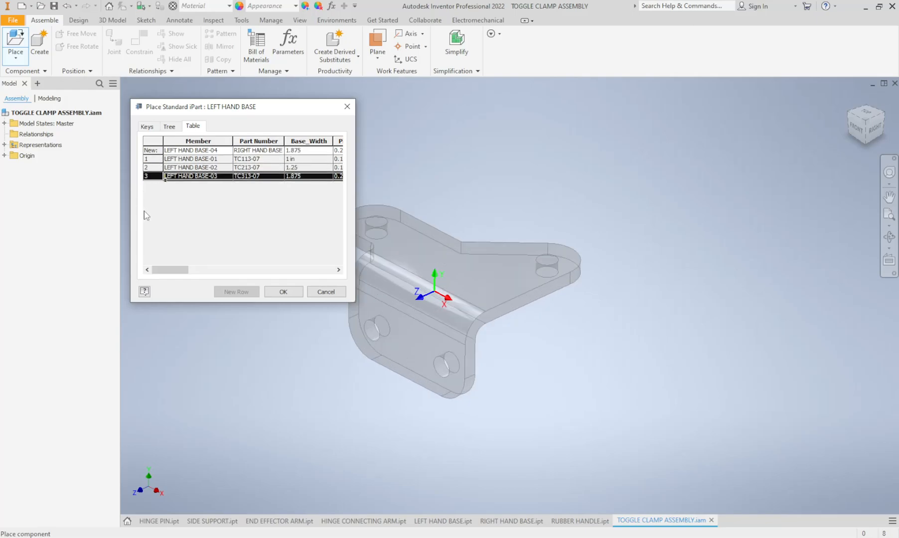
{"action": "left_click", "coordinate": [191, 159]}
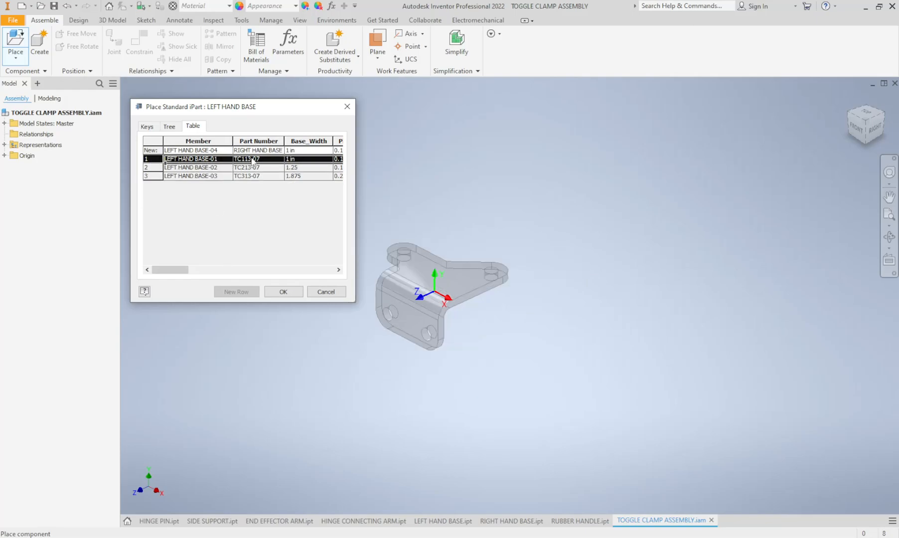
{"action": "left_click", "coordinate": [282, 291]}
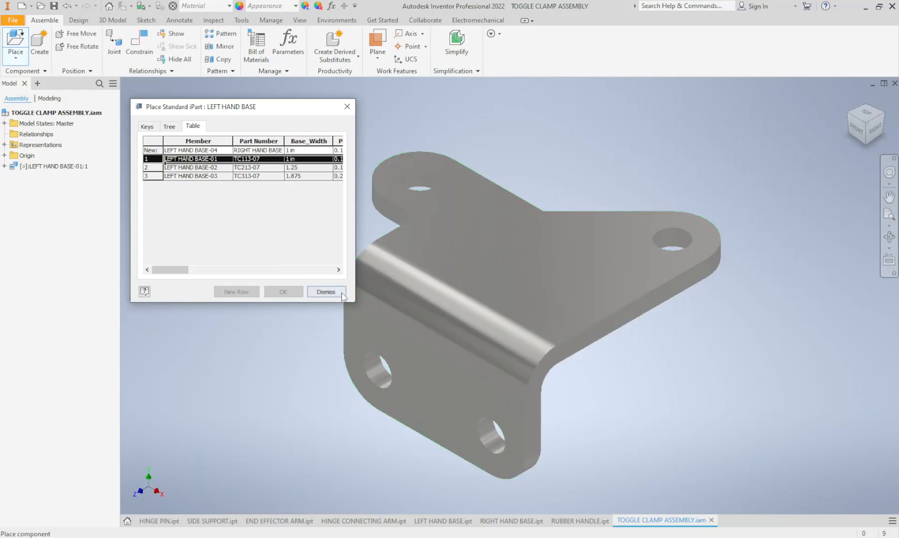
Step: Finish iPart placement and check that LEFT HAND BASE-01:1 is placed
{"action": "left_click", "coordinate": [325, 291]}
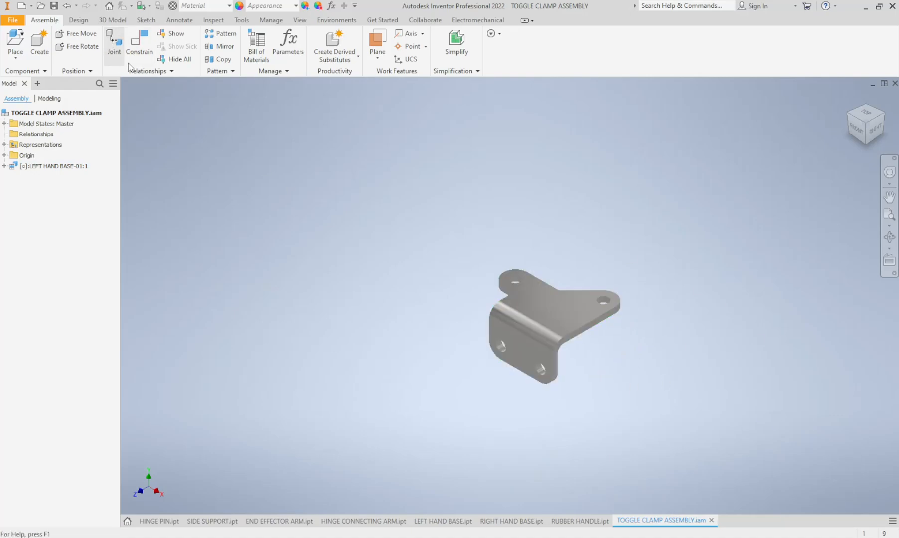
{"action": "left_click", "coordinate": [545, 321]}
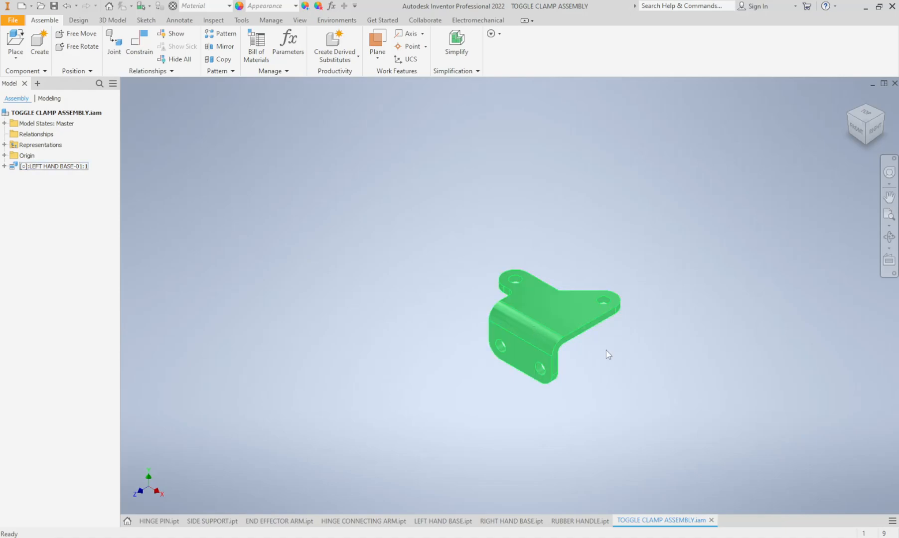
{"action": "left_click", "coordinate": [444, 337]}
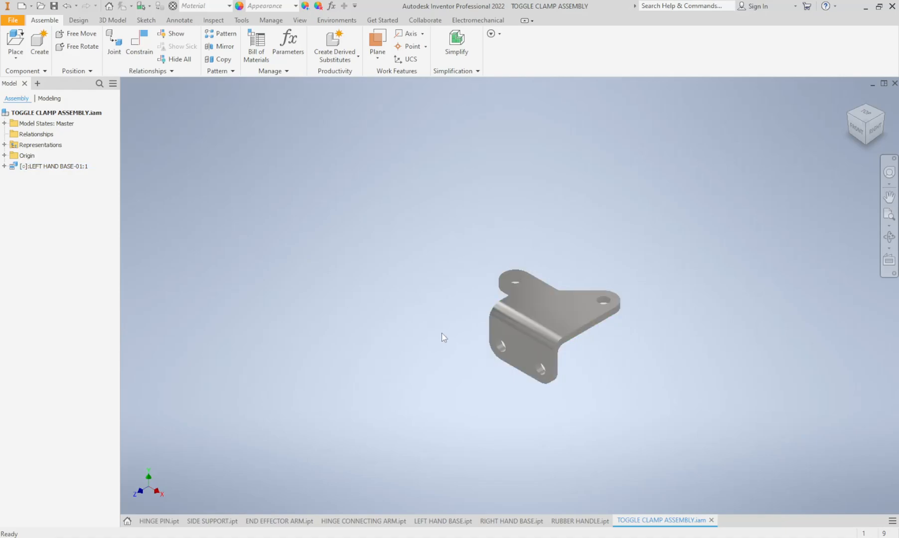
{"action": "mouse_move", "coordinate": [240, 219]}
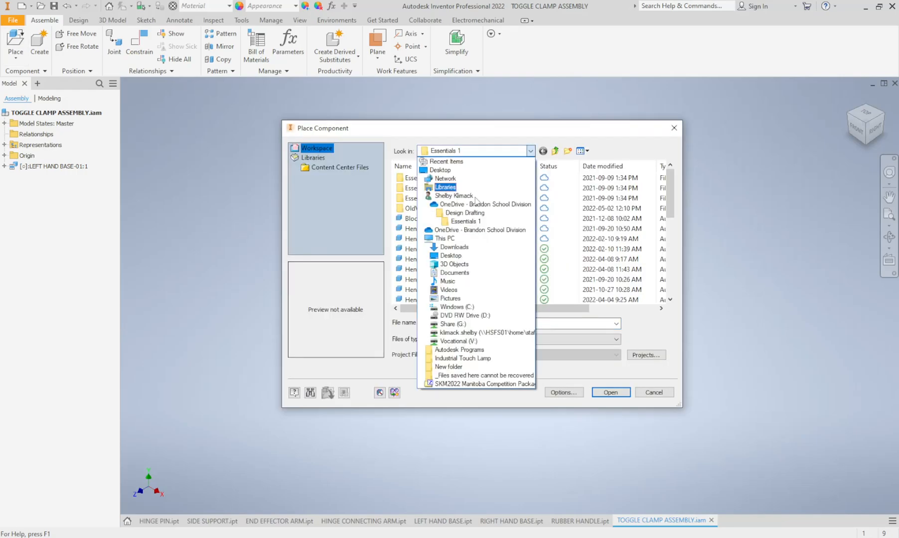
Step: Open RIGHT HAND BASE.ipt from Skills - Toggle Clamp, accepting the search-path warning
{"action": "left_click", "coordinate": [468, 213]}
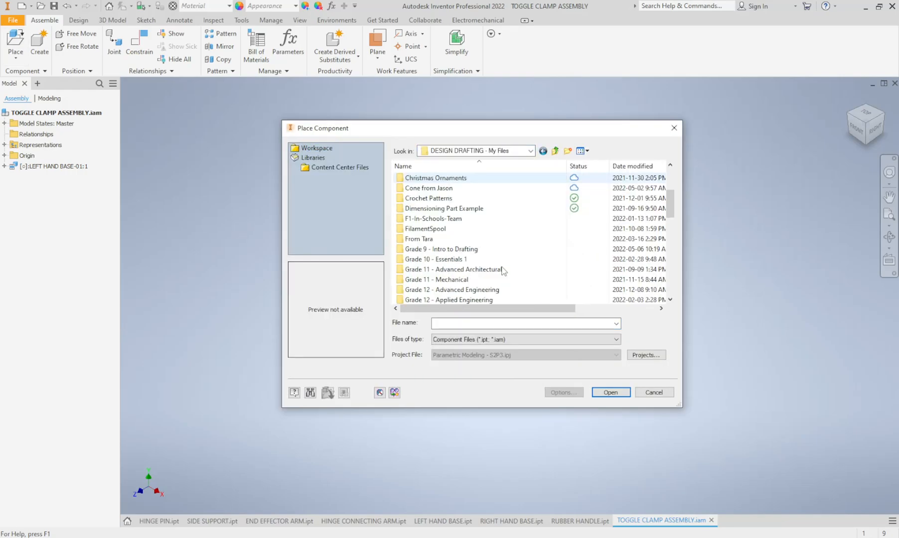
{"action": "scroll", "scroll_direction": "down", "scroll_amount": 3}
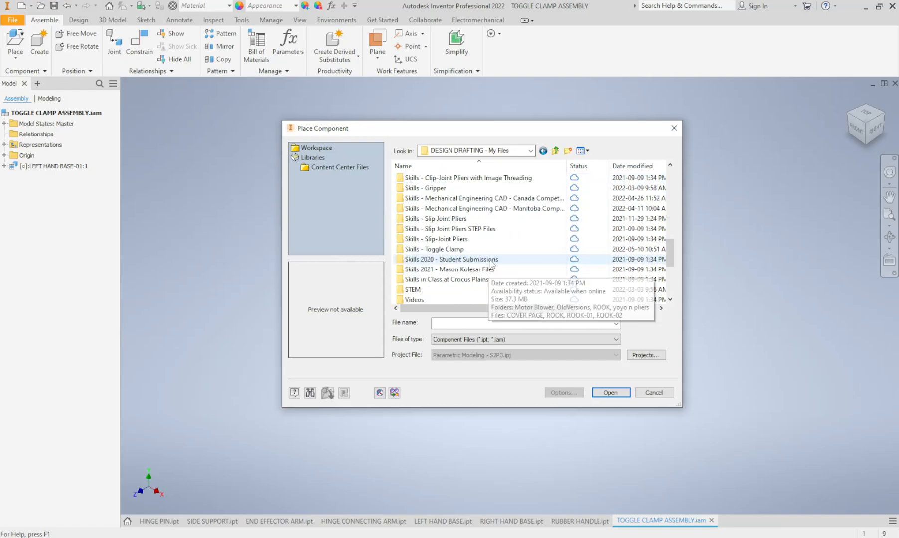
{"action": "double_click", "coordinate": [437, 249]}
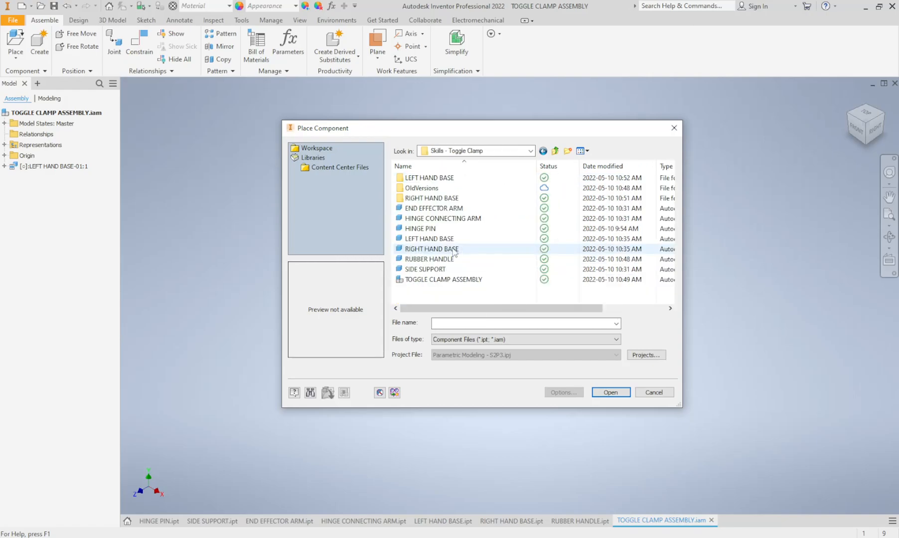
{"action": "mouse_move", "coordinate": [421, 252]}
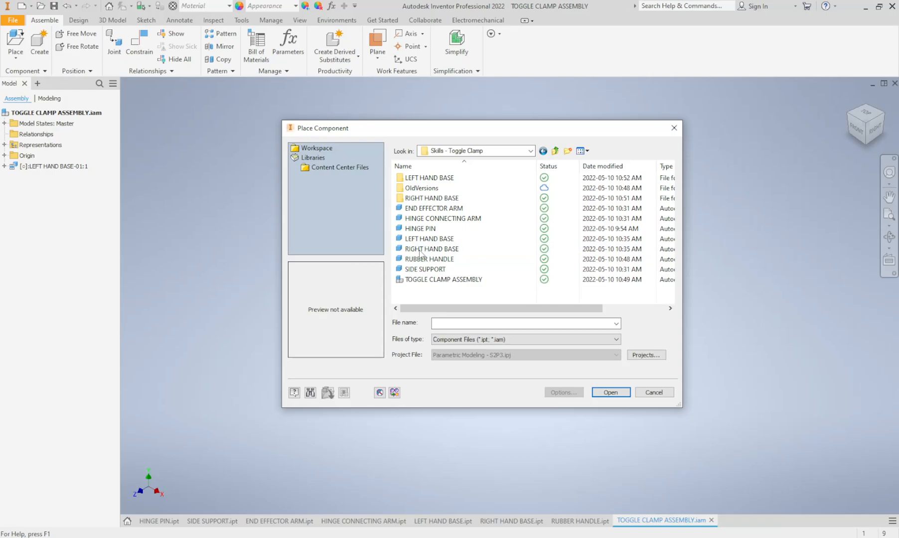
{"action": "left_click", "coordinate": [431, 248]}
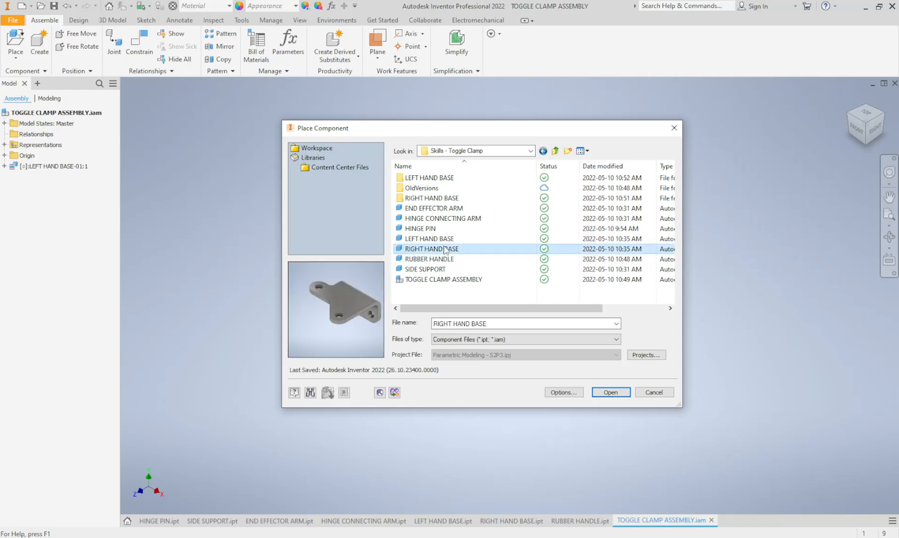
{"action": "left_click", "coordinate": [610, 392]}
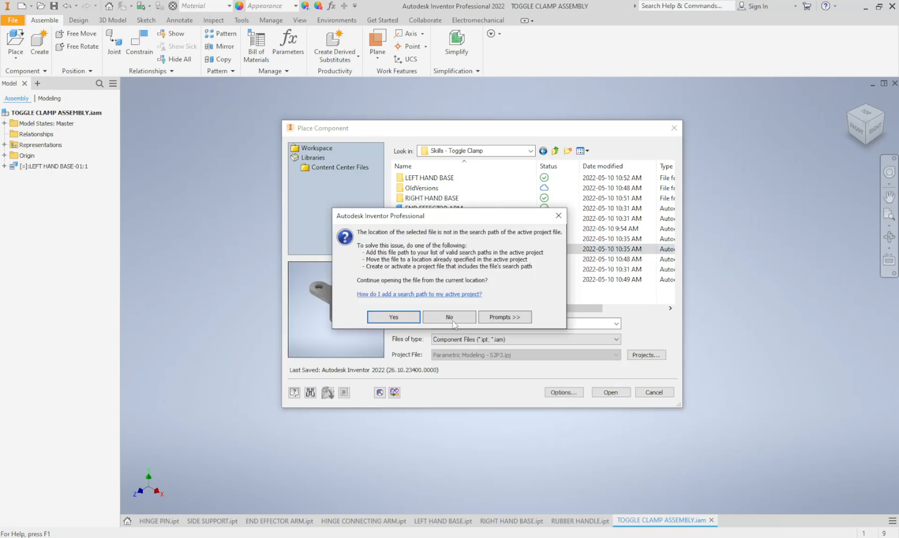
{"action": "left_click", "coordinate": [393, 317]}
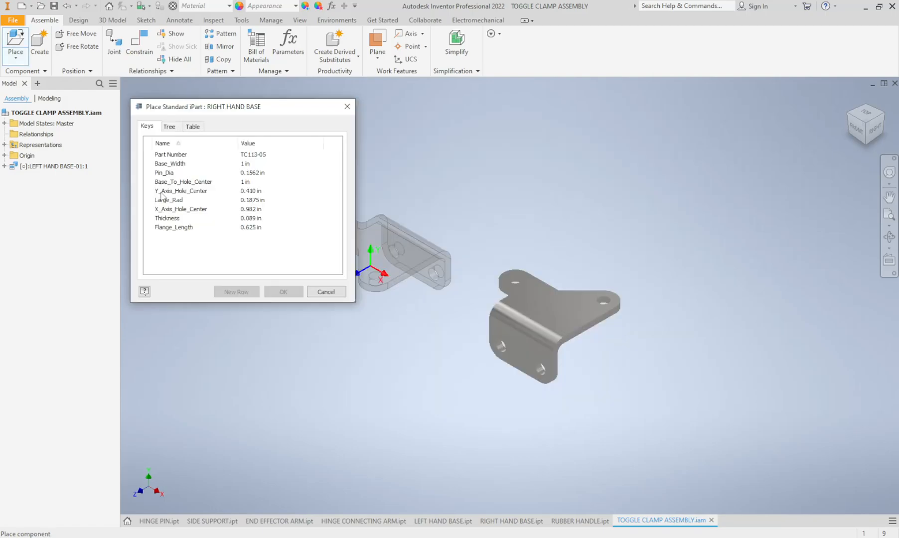
Step: Preview member -03 in the table, then place RIGHT HAND BASE-01 beside the left base
{"action": "left_click", "coordinate": [193, 127]}
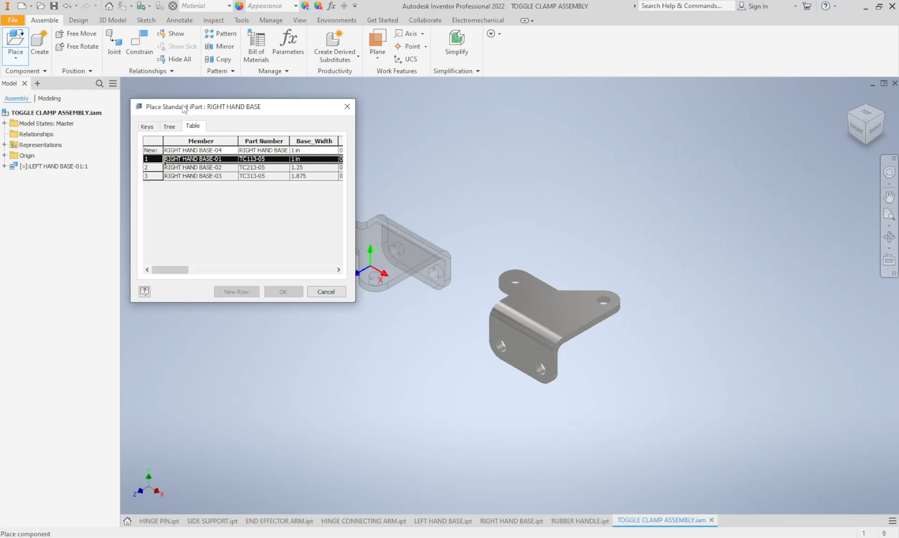
{"action": "left_click", "coordinate": [194, 176]}
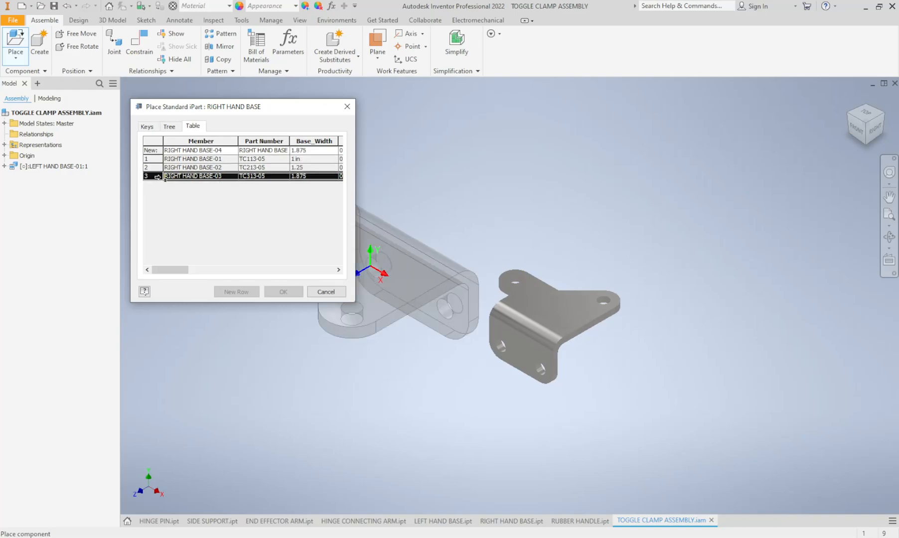
{"action": "left_click", "coordinate": [193, 159]}
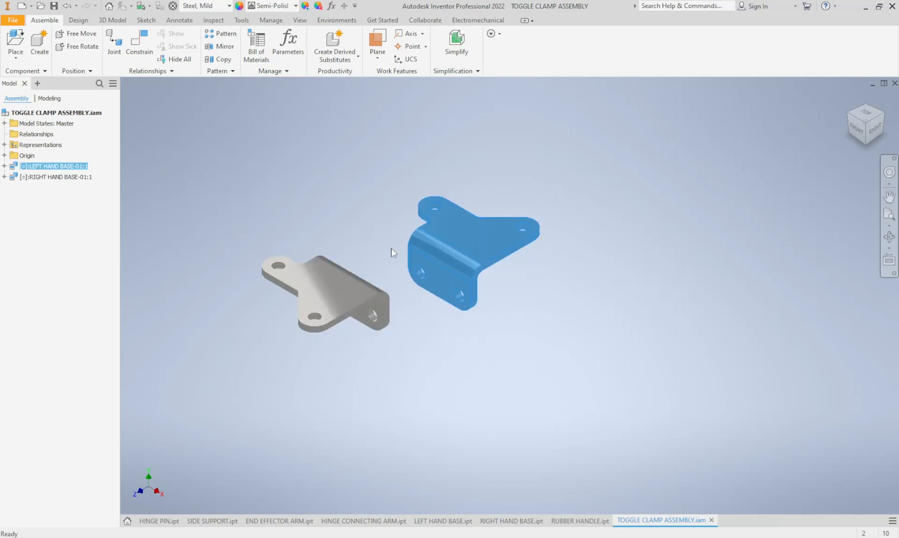
Step: Select RIGHT HAND BASE-01:1 and right-click it to show its options
{"action": "left_click", "coordinate": [56, 176]}
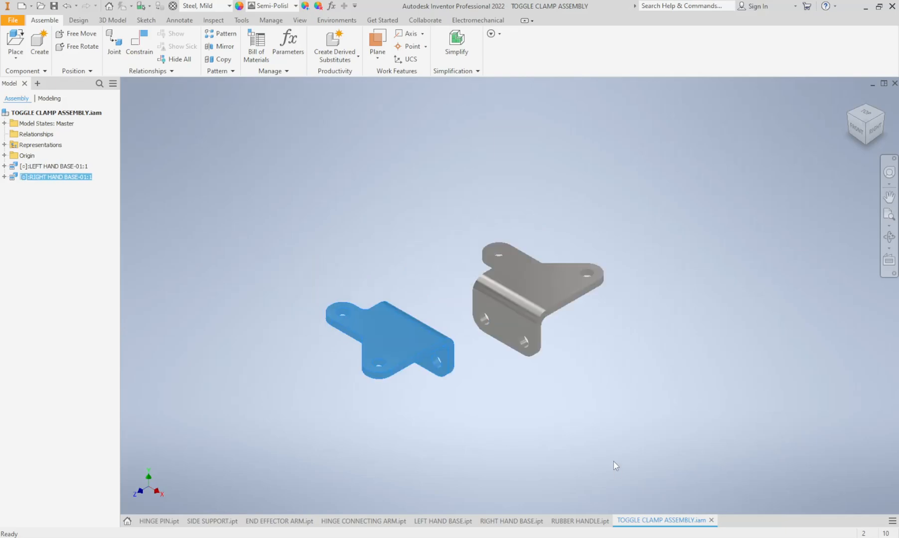
{"action": "mouse_move", "coordinate": [57, 209]}
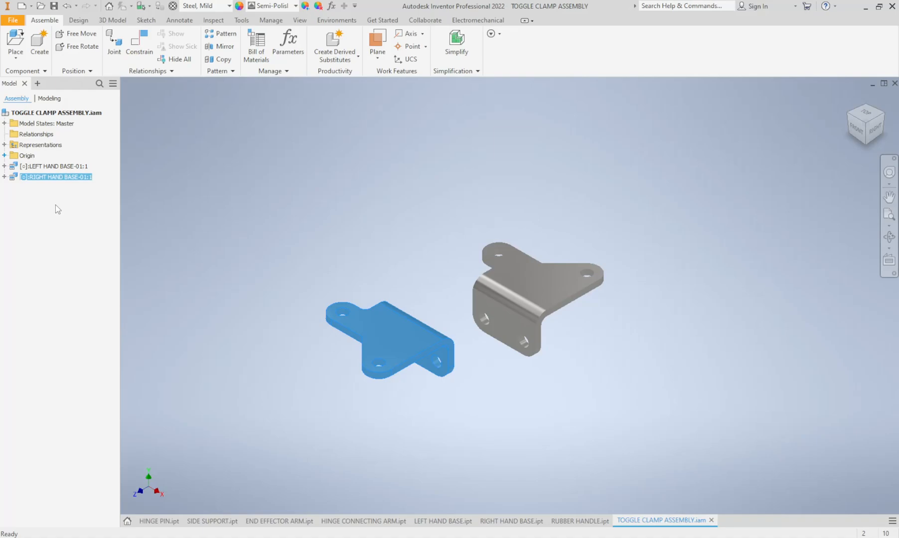
{"action": "right_click", "coordinate": [55, 176]}
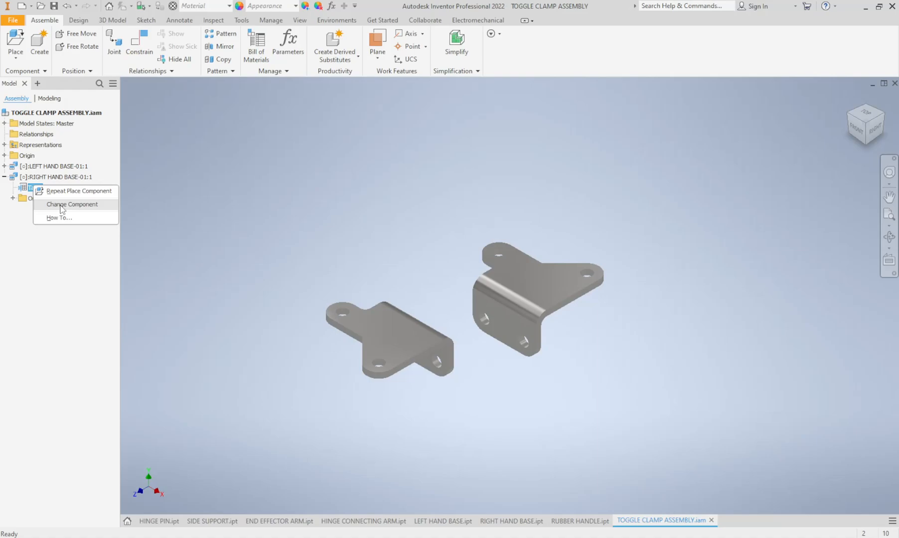
Step: Use Change Component to swap the right base to RIGHT HAND BASE-03
{"action": "left_click", "coordinate": [72, 204]}
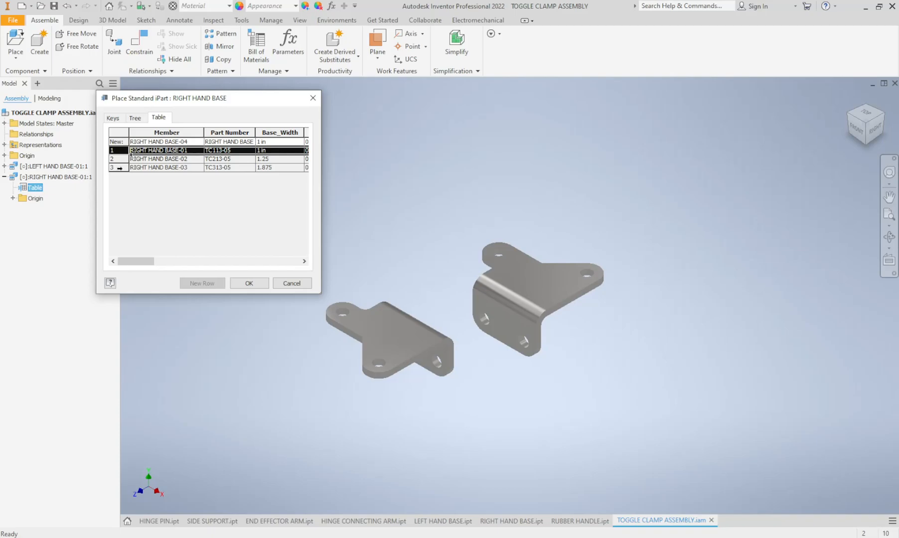
{"action": "left_click", "coordinate": [248, 282]}
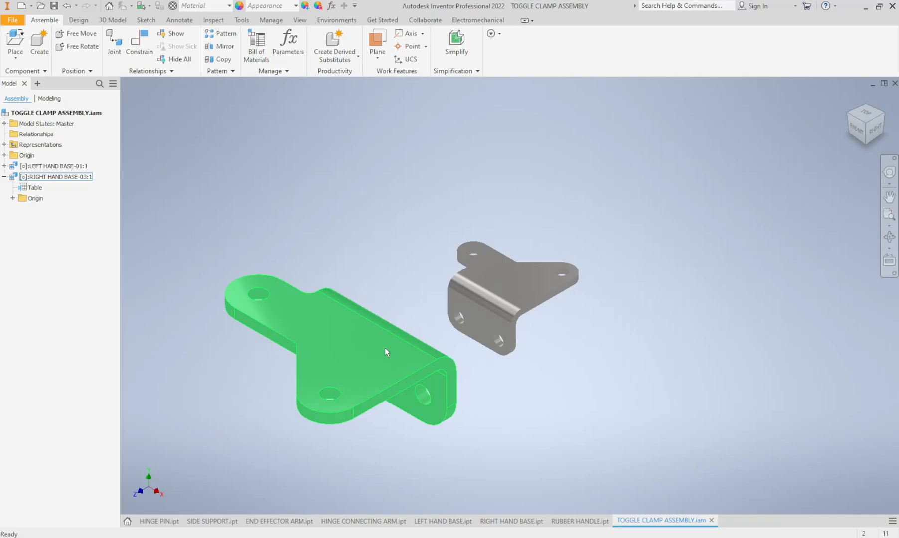
{"action": "left_click", "coordinate": [500, 365]}
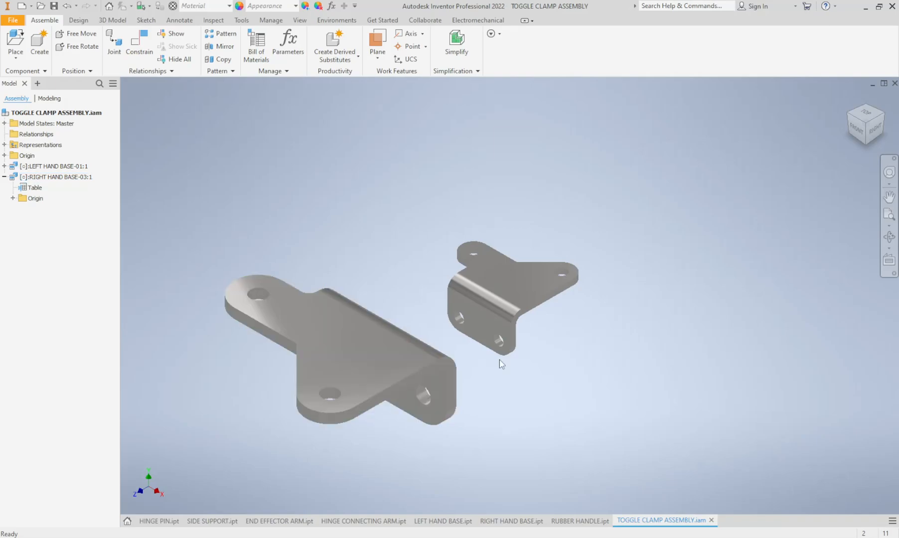